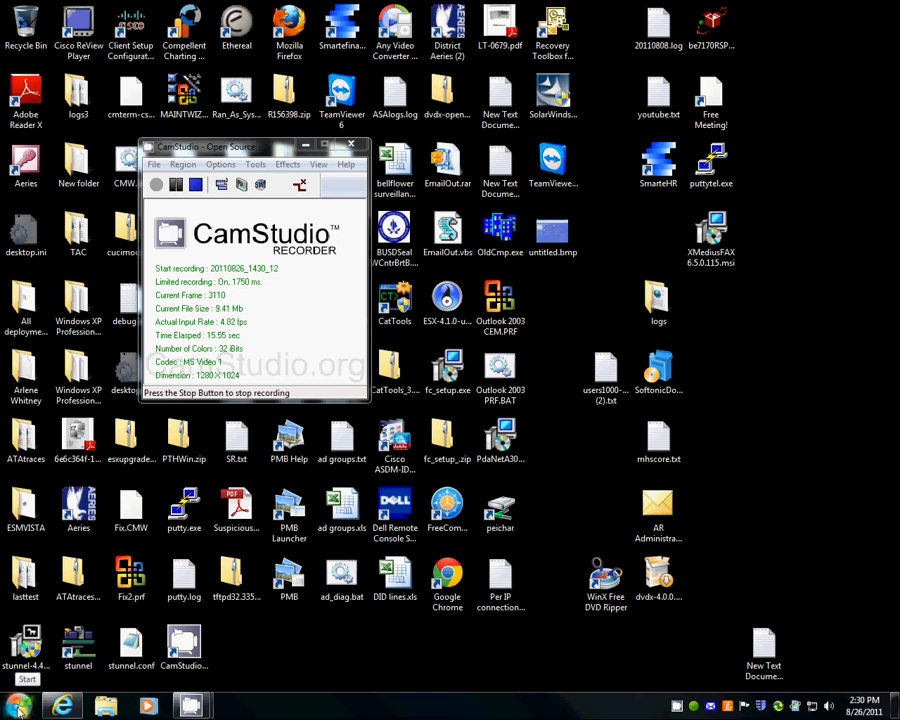
- Launch XMediusFAX SendFax from the desktop shortcut into an empty new fax
click(16, 706)
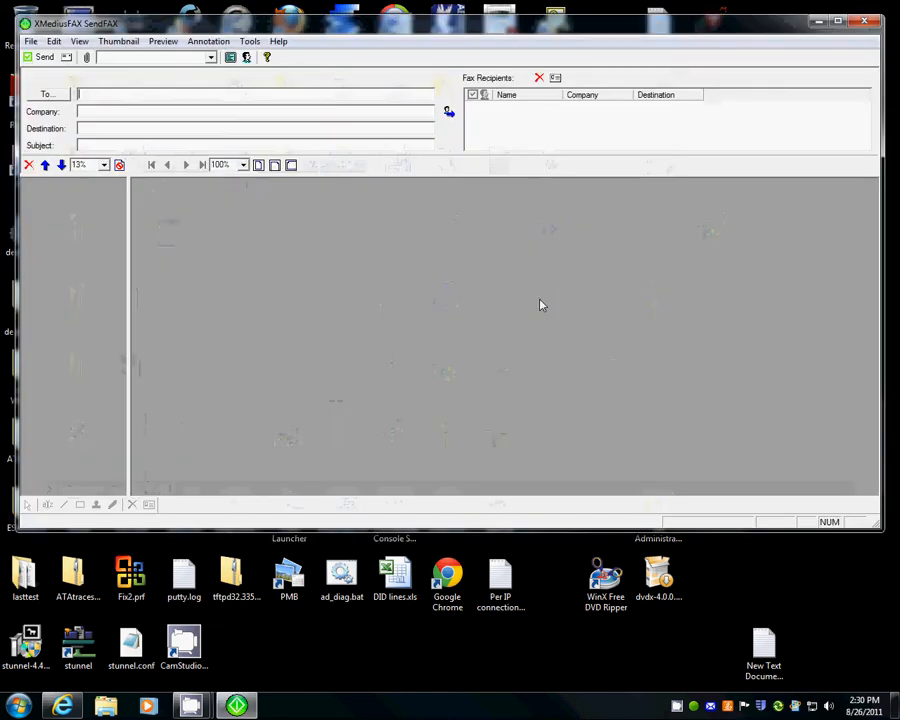
mouse_move(84, 146)
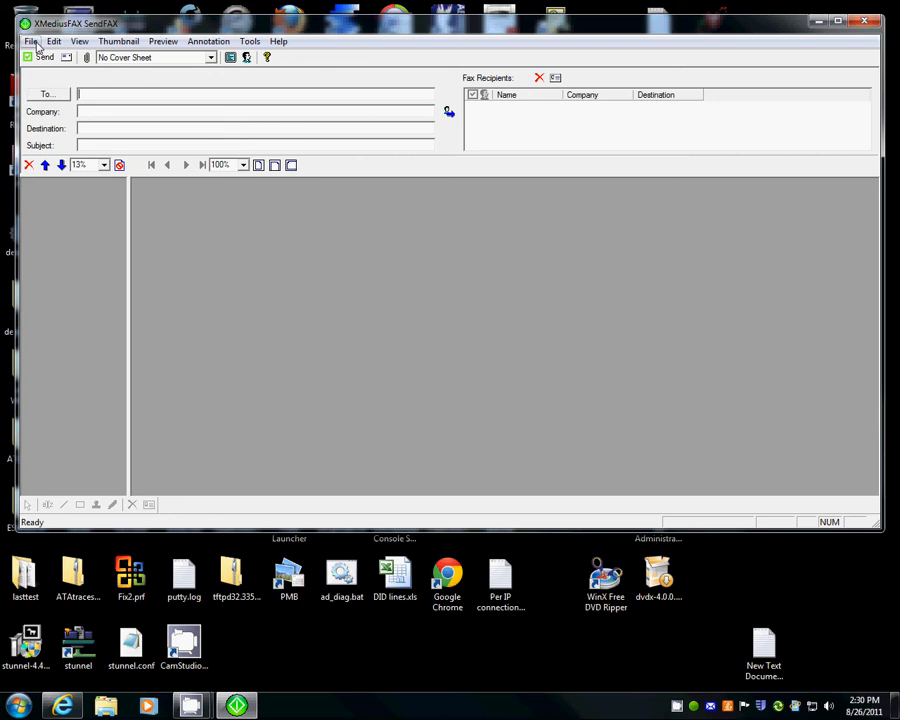
- Reach the Account Information wizard via File > Connection Settings with the XML Gateway option selected
click(32, 40)
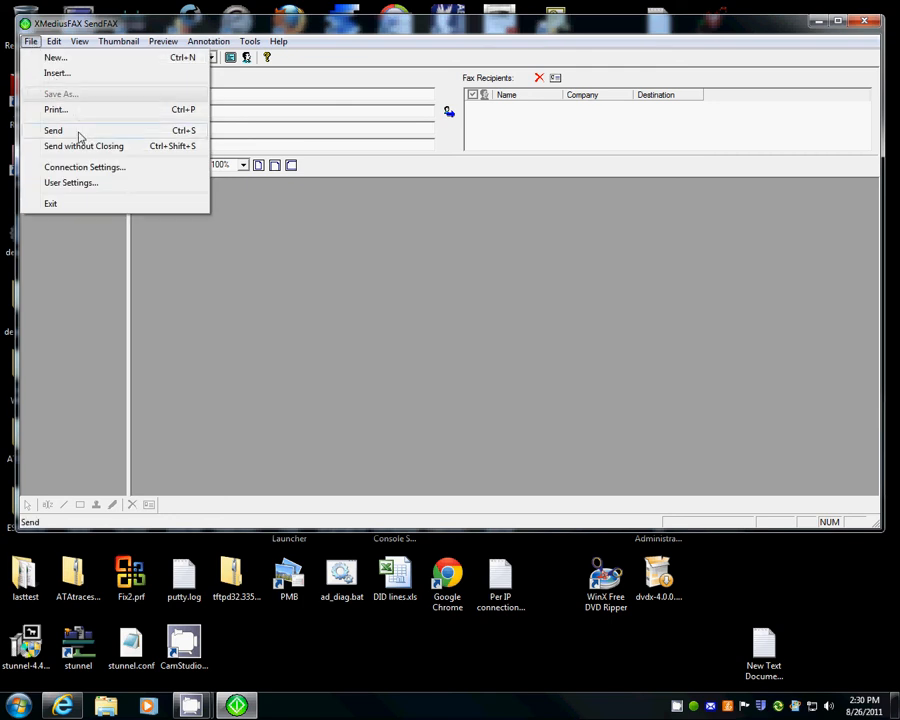
click(84, 168)
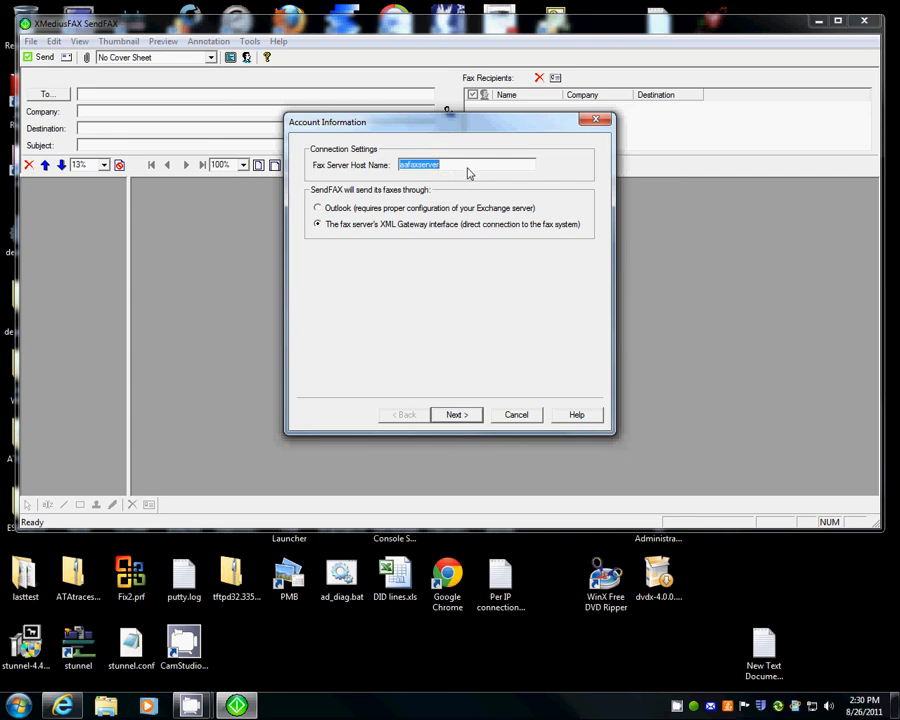
mouse_move(382, 234)
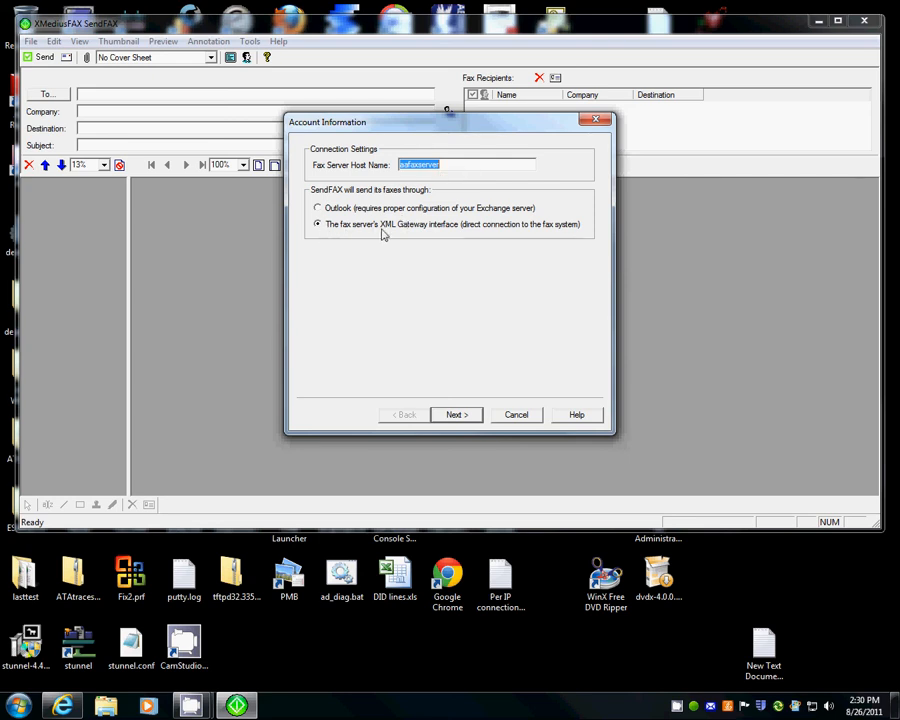
mouse_move(326, 248)
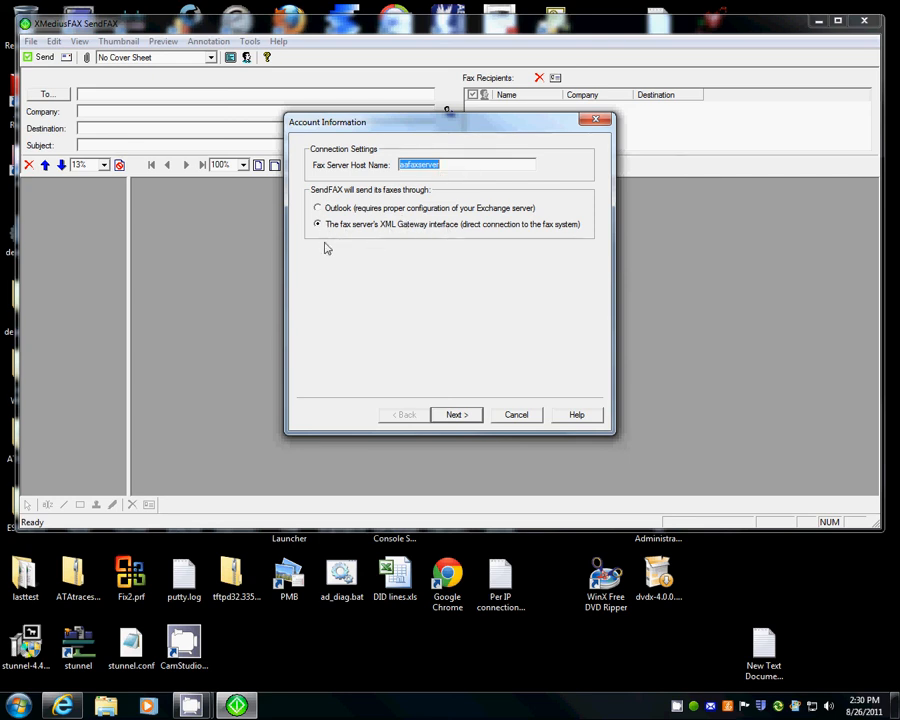
- Advance to User Settings, keeping the Windows account login and its associated confirmation email
click(456, 414)
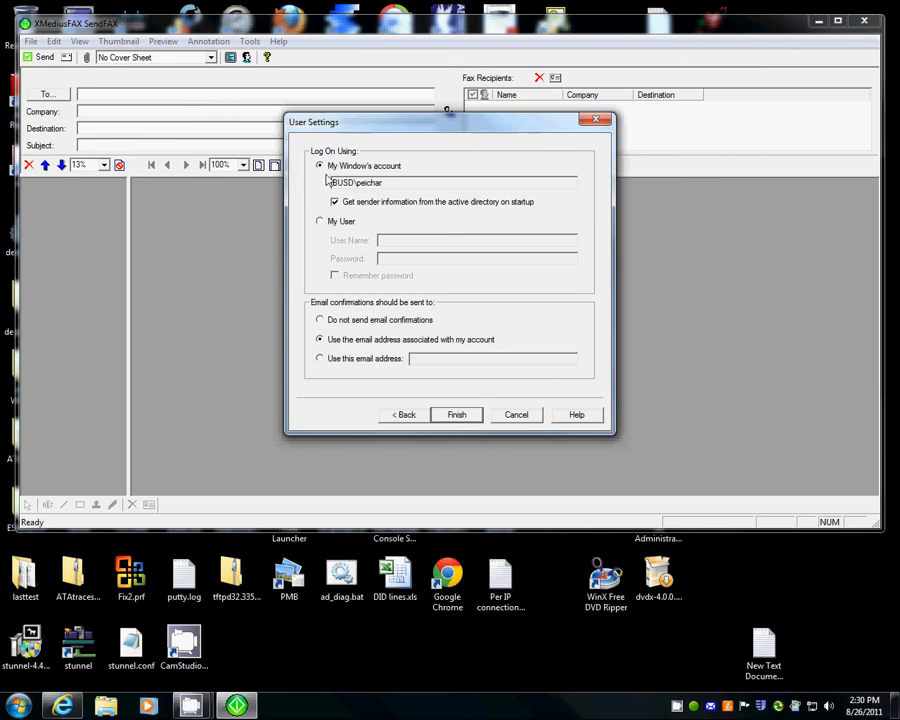
mouse_move(424, 168)
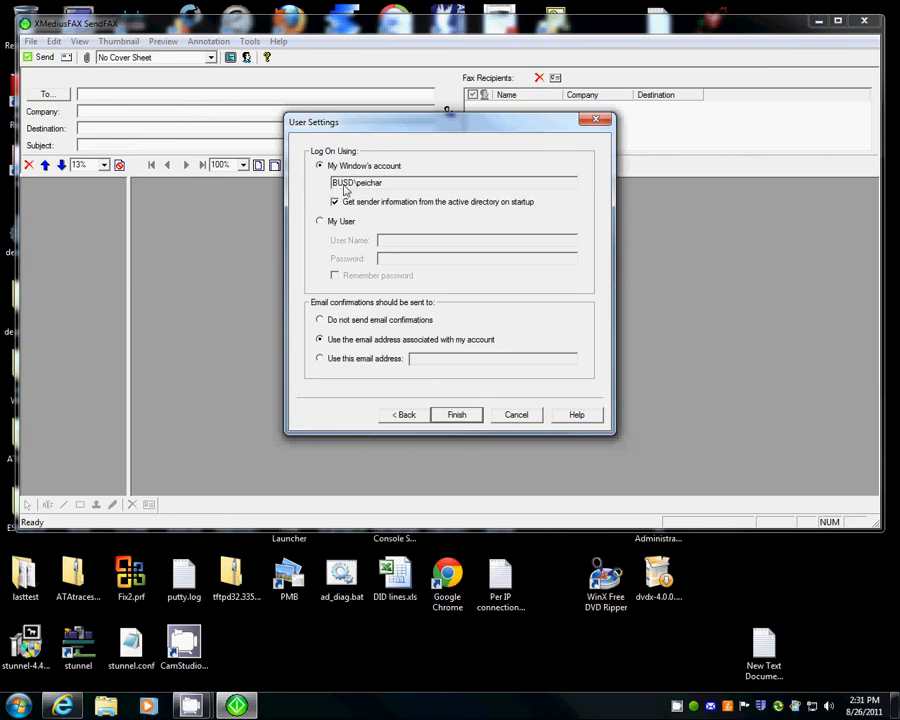
mouse_move(396, 188)
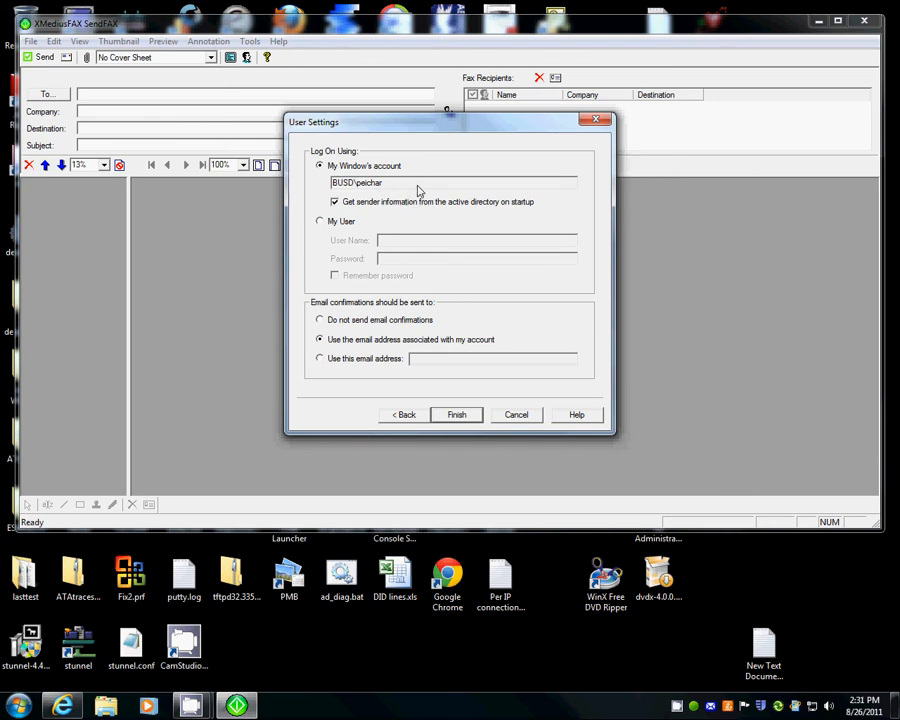
mouse_move(490, 328)
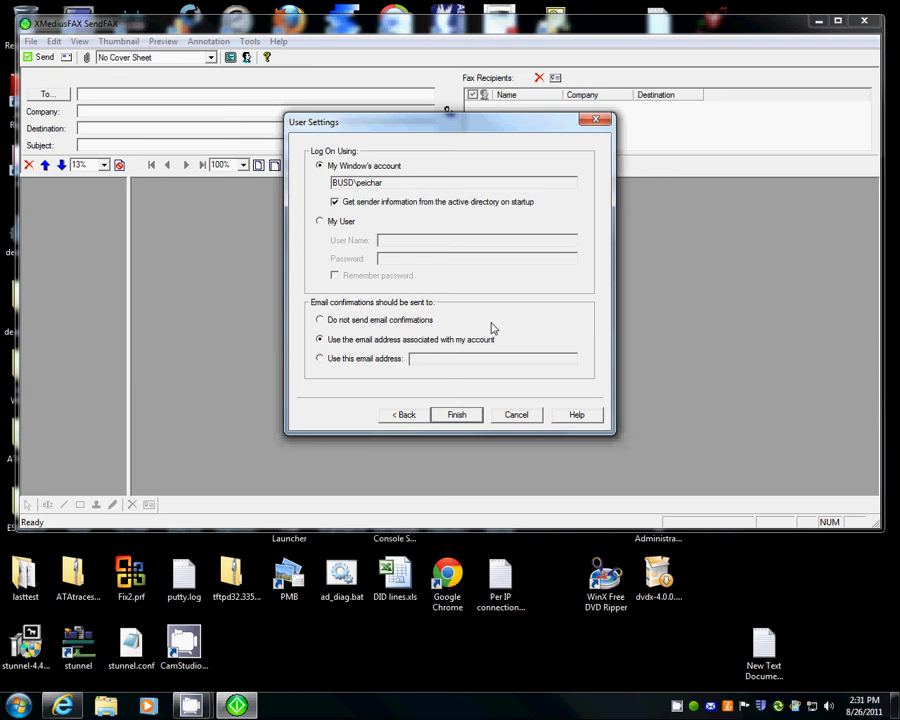
mouse_move(512, 348)
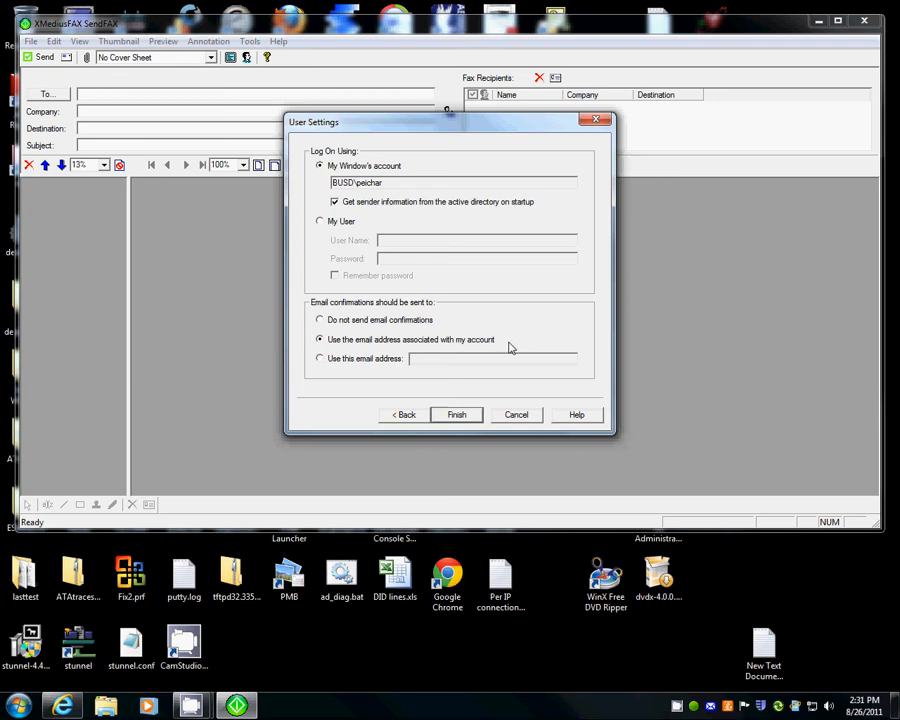
mouse_move(356, 350)
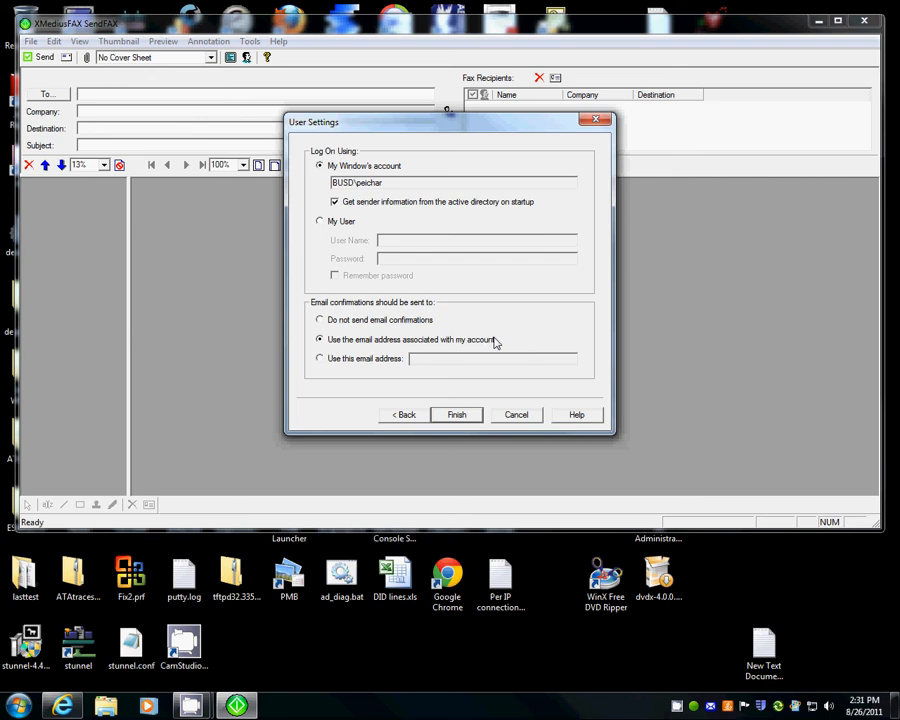
- Finish the connection wizard, returning to the empty new fax window
click(456, 414)
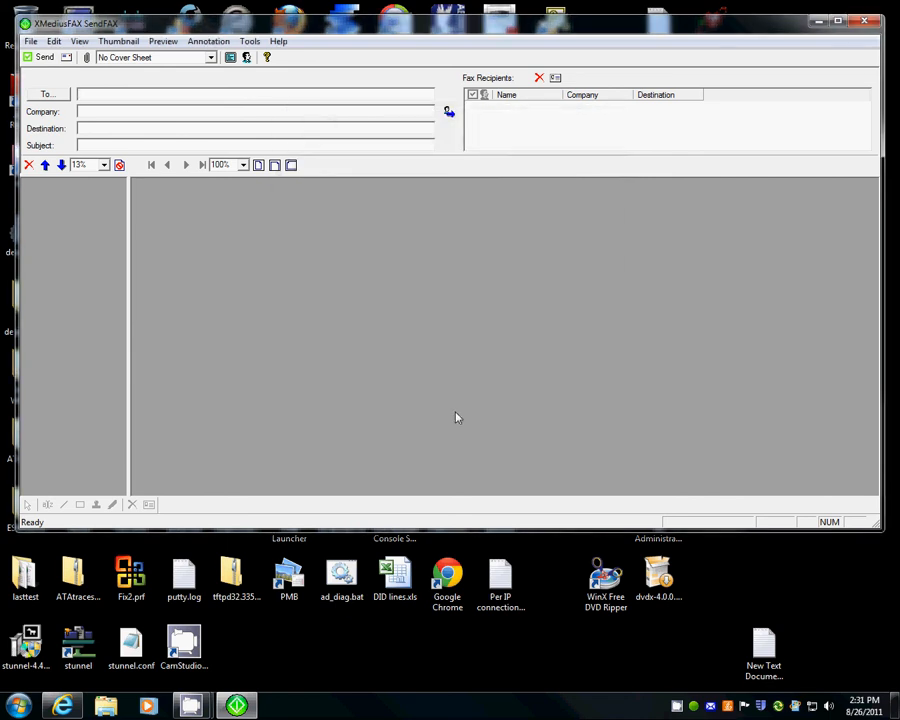
mouse_move(352, 192)
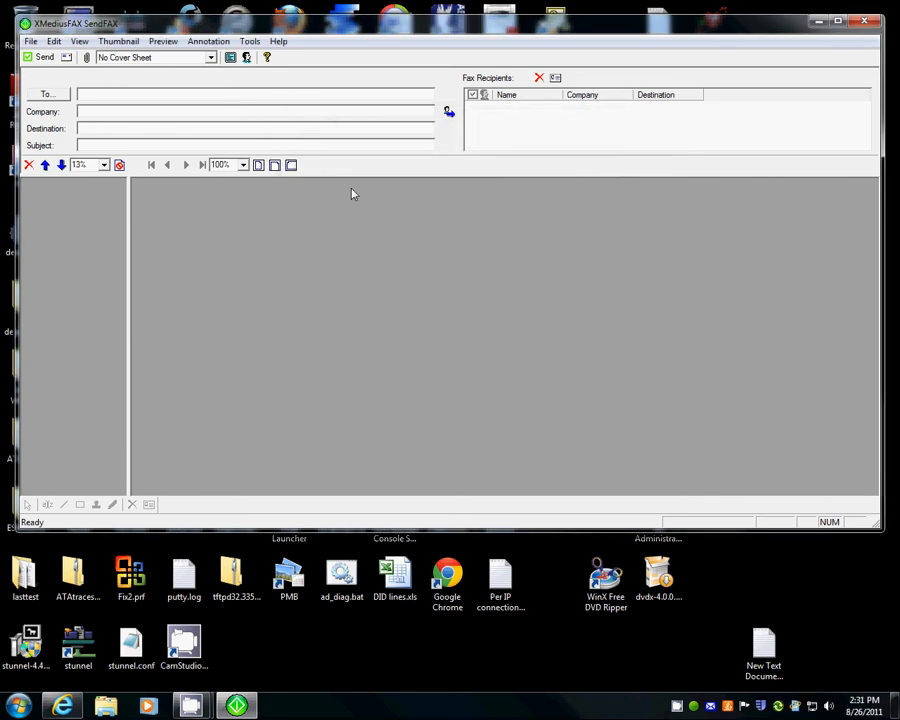
mouse_move(360, 268)
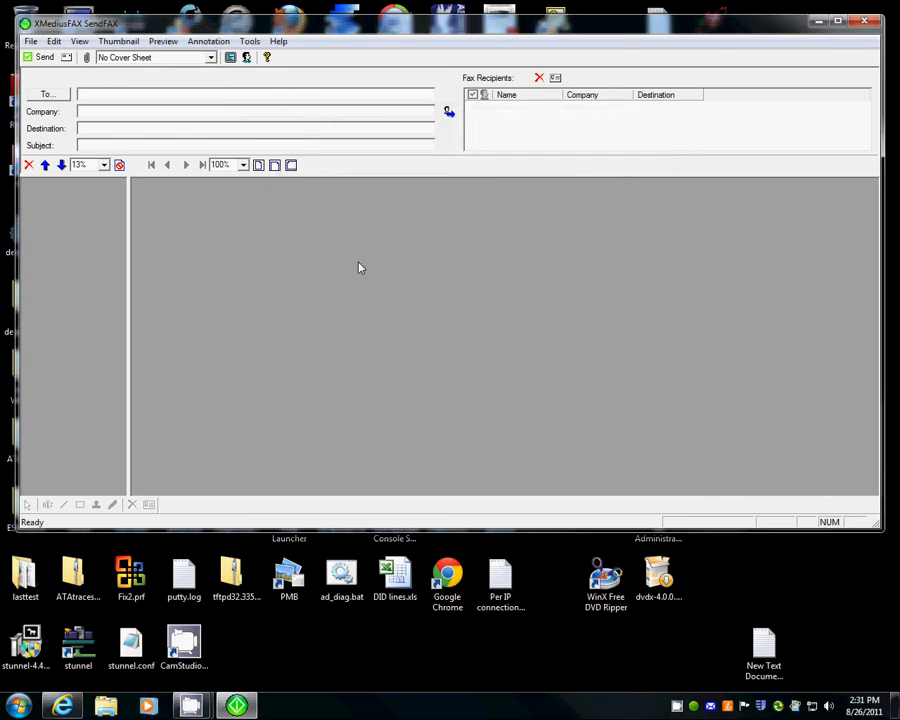